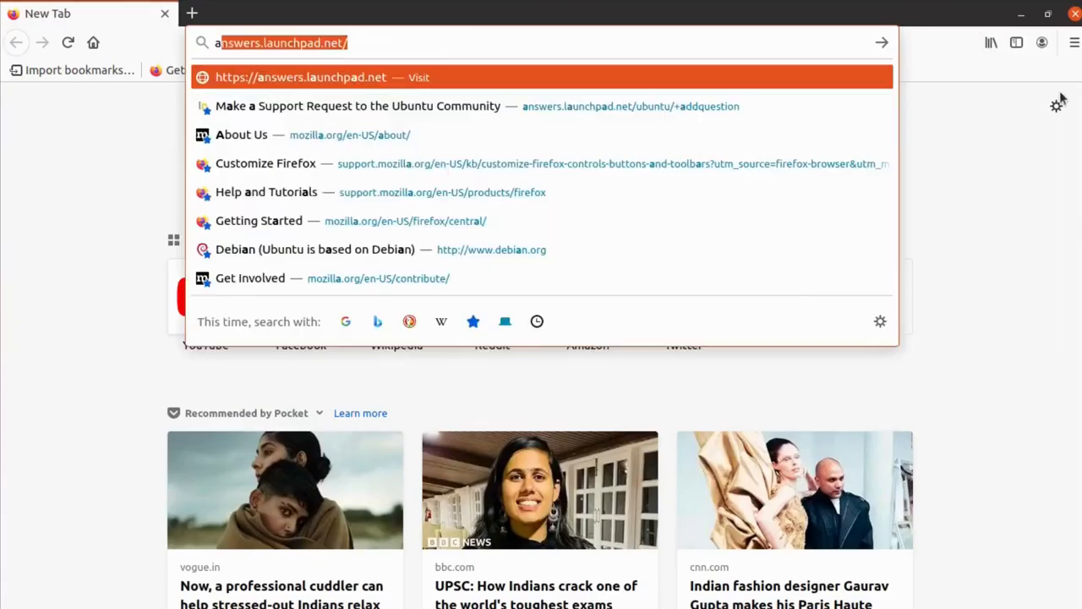
# Step: Go to aaafx.com in Firefox
pyautogui.write('aaafx.com')
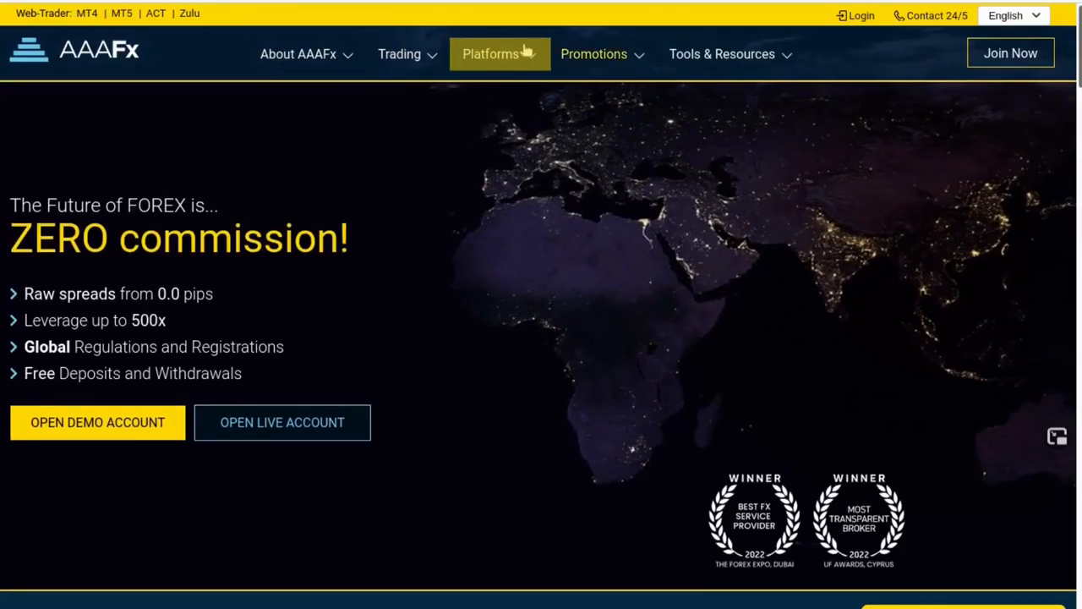
# Step: Open the AAAFx MT4 platform page and scroll to the desktop download section
pyautogui.click(490, 54)
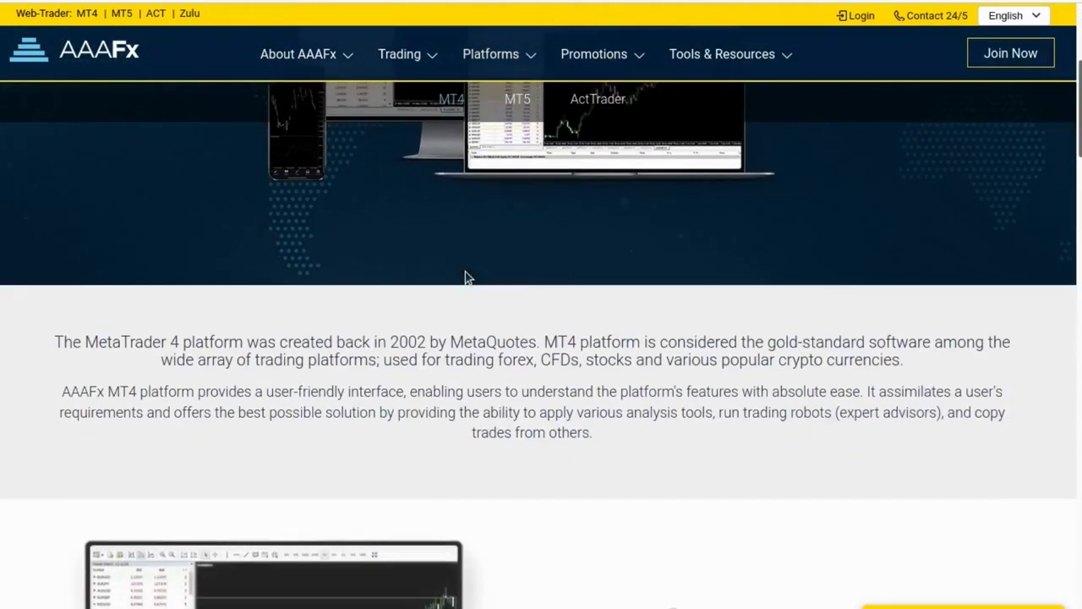
pyautogui.scroll(-3)
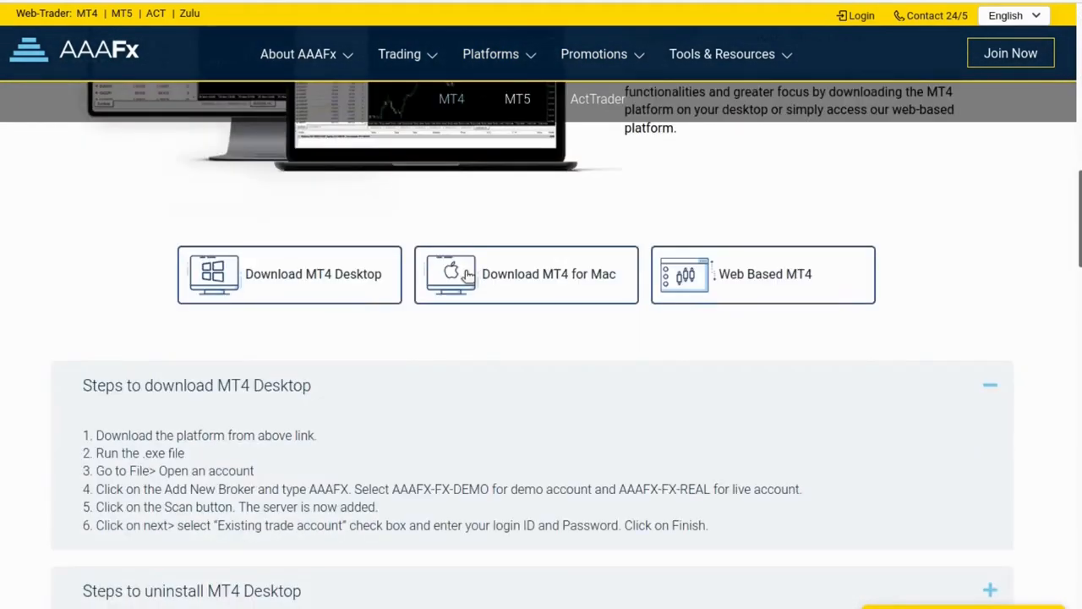
pyautogui.moveTo(329, 279)
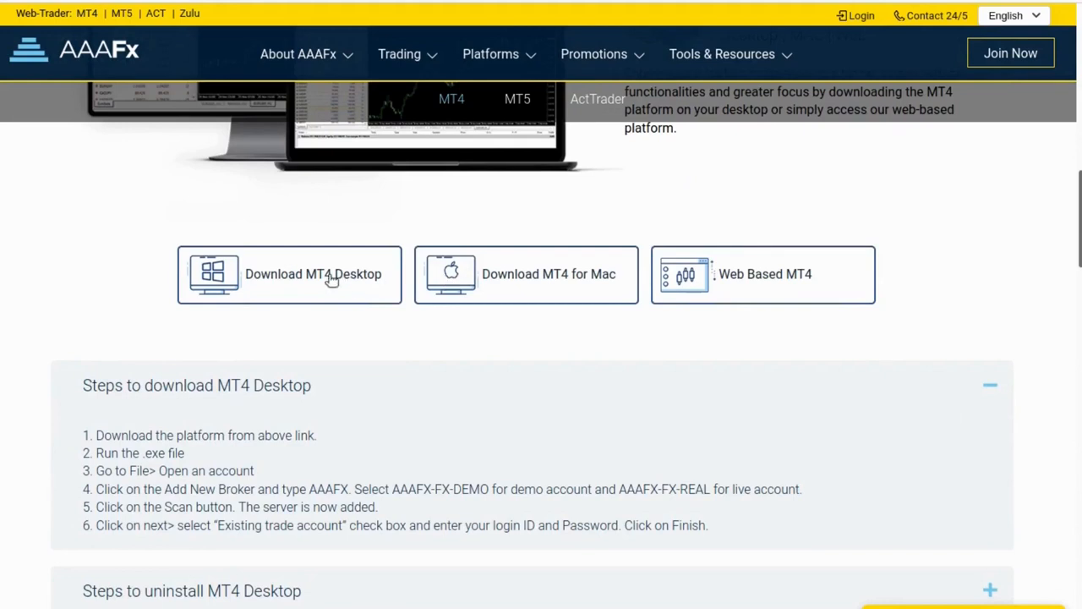
pyautogui.moveTo(319, 277)
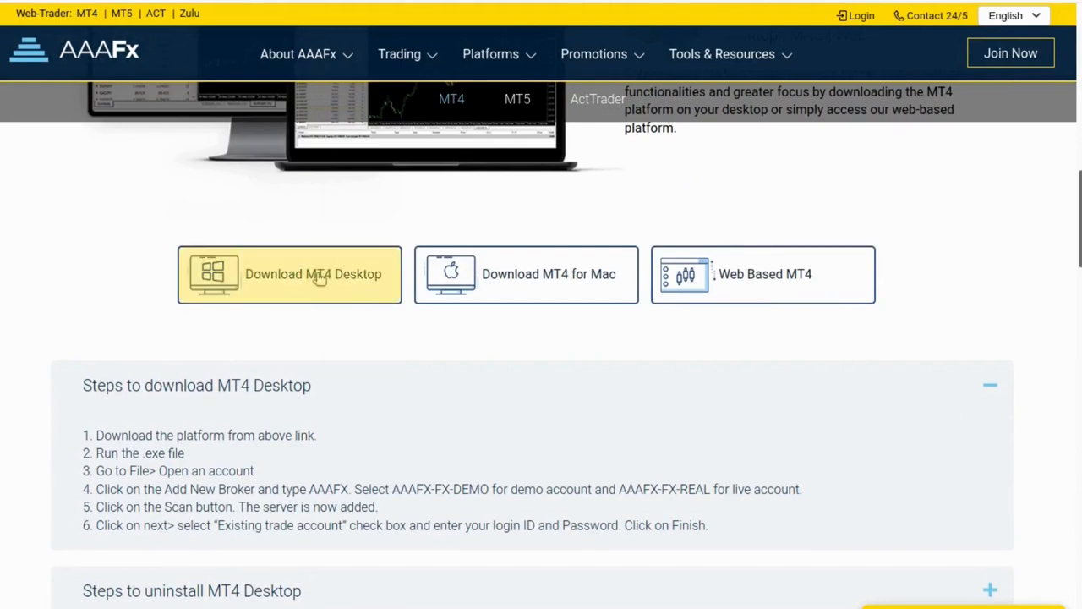
# Step: Download and install the MT4 desktop terminal, then finish the installer
pyautogui.click(313, 273)
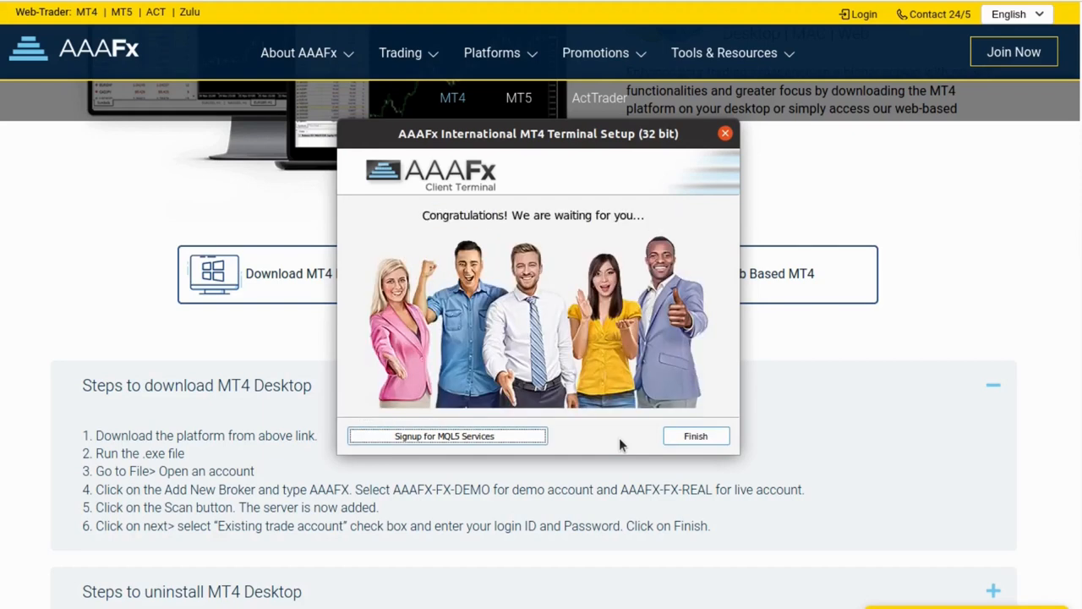
pyautogui.click(696, 436)
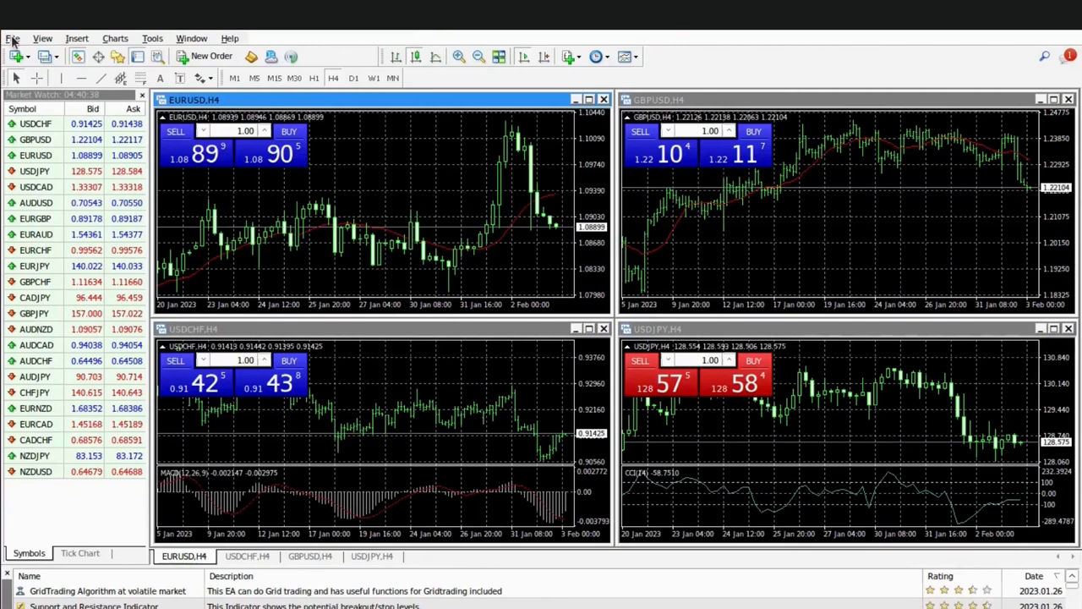
# Step: Start opening an account and continue with the AAAFx-FX-Demo server
pyautogui.click(12, 38)
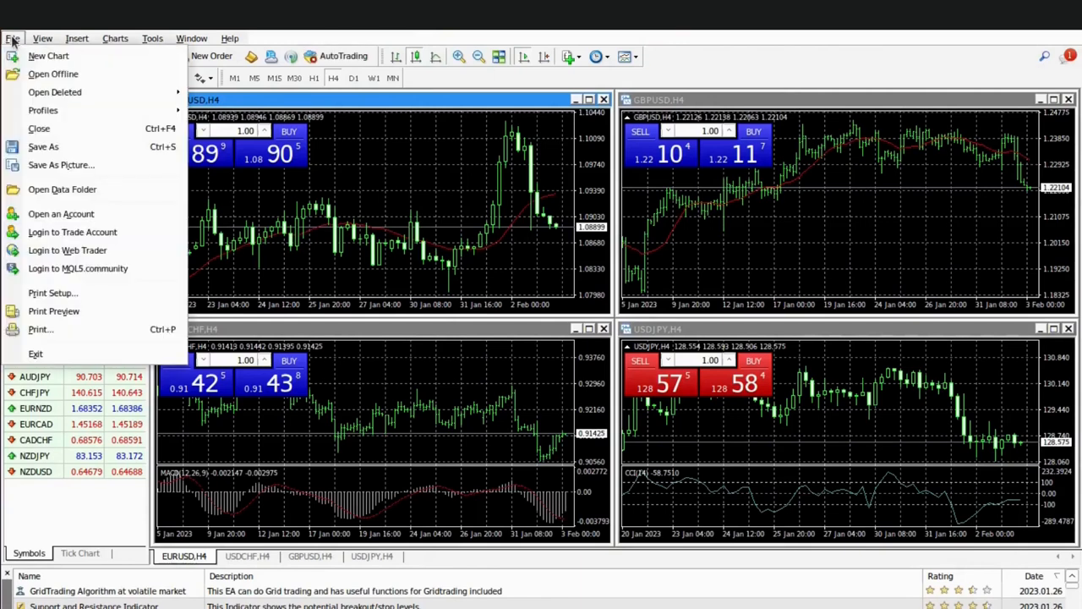
pyautogui.moveTo(61, 213)
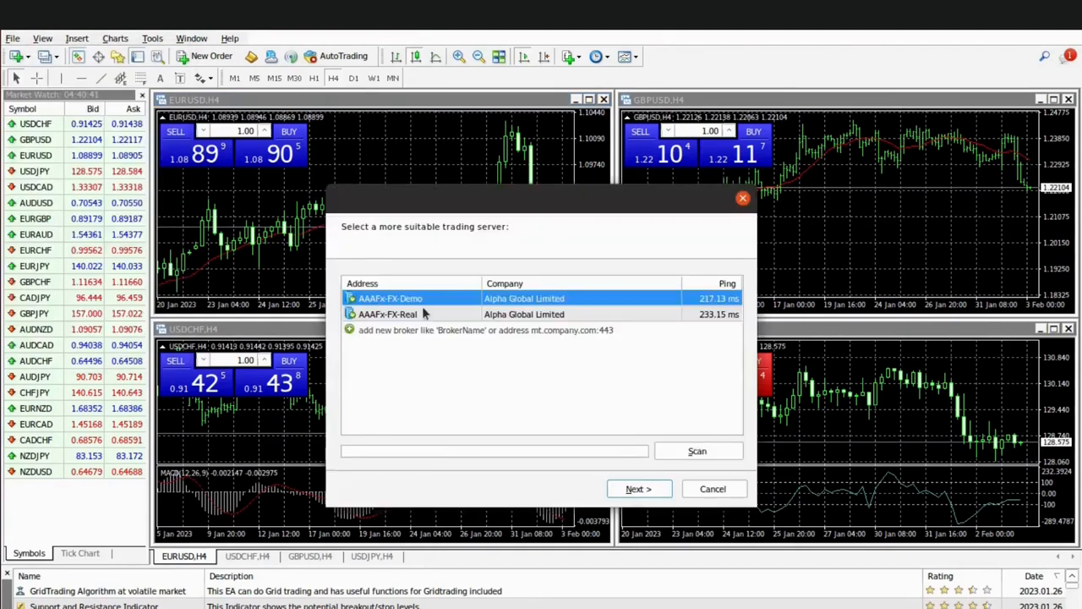
pyautogui.moveTo(638, 489)
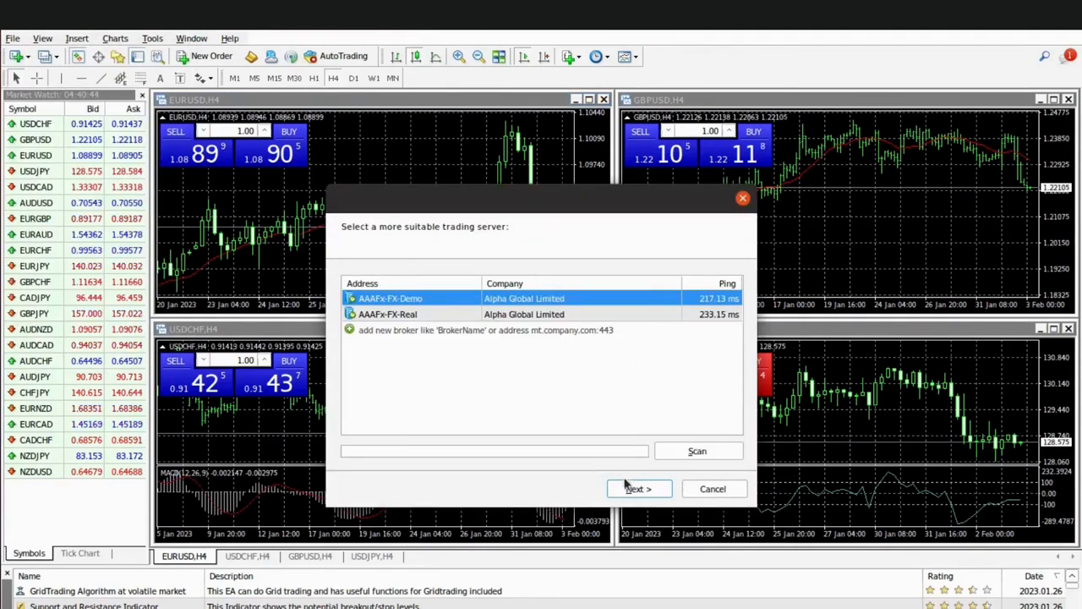
pyautogui.click(638, 488)
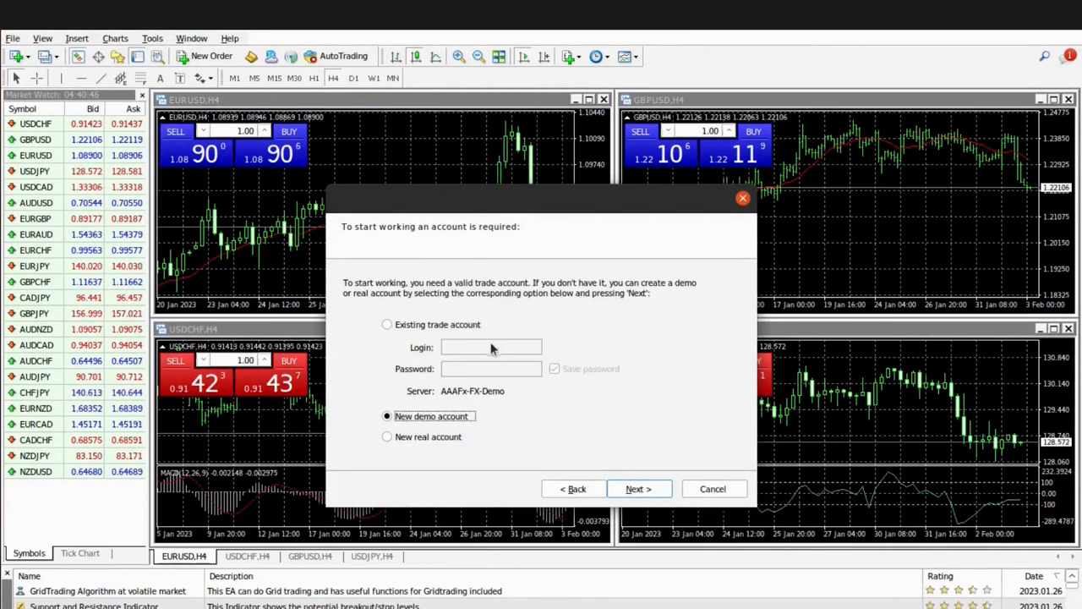
pyautogui.click(387, 324)
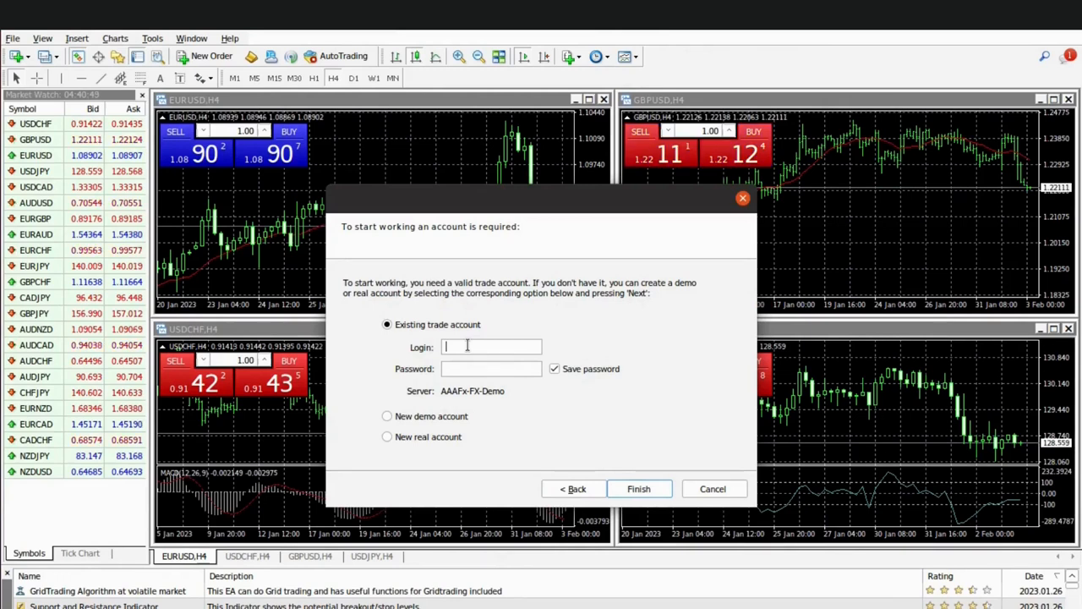
pyautogui.write('55500116')
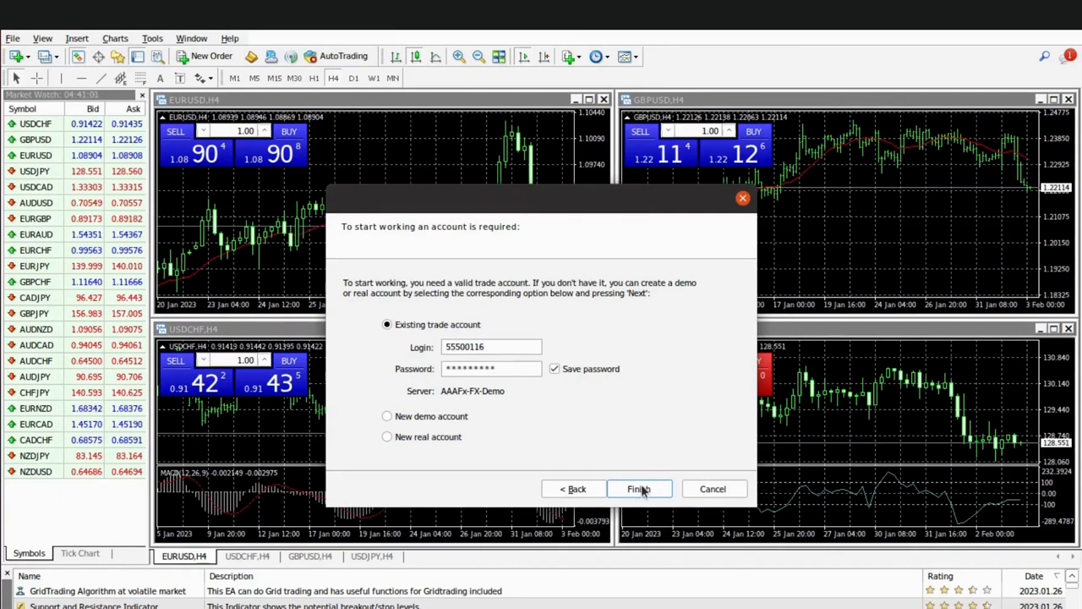
pyautogui.click(639, 488)
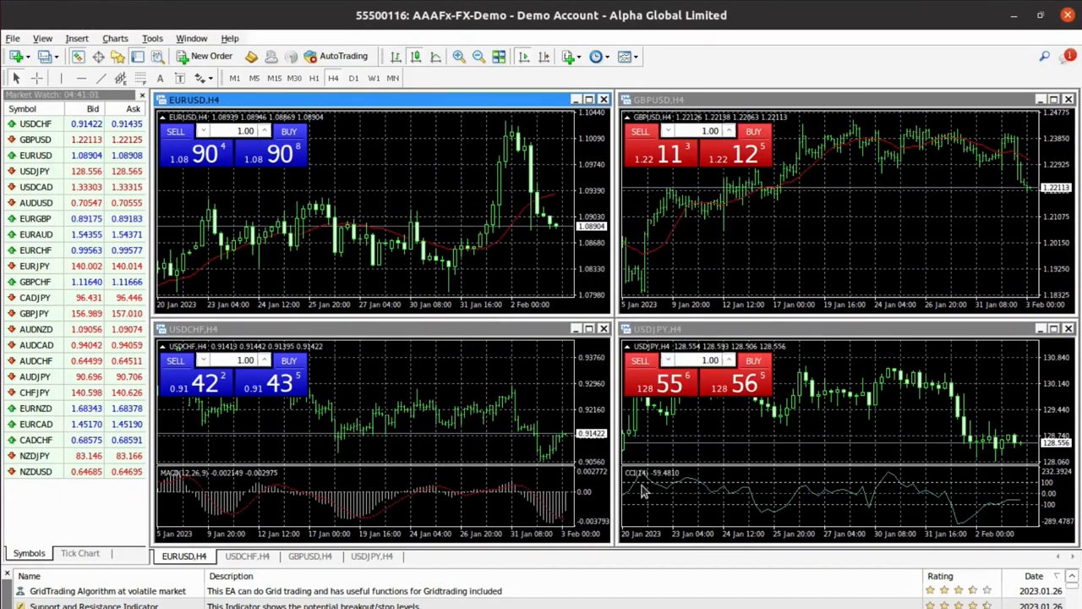